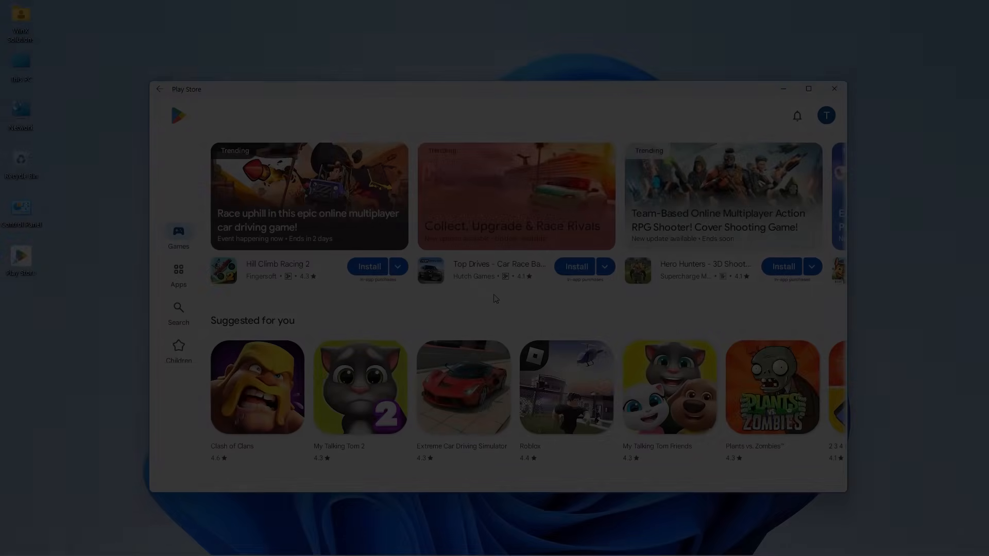
# Browse the YouTube channel page and show its full Videos listing with the latest uploads.
pyautogui.scroll(-3)
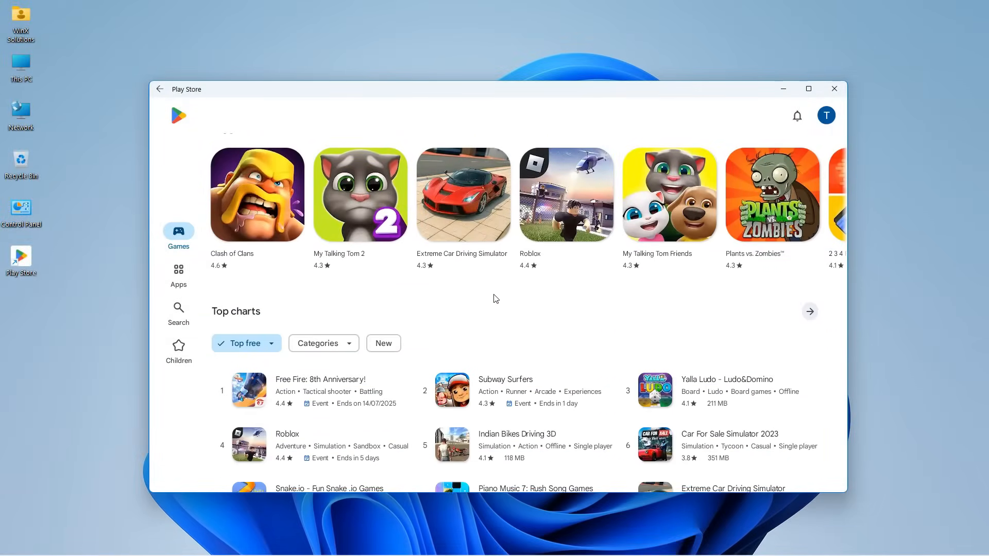
pyautogui.scroll(-3)
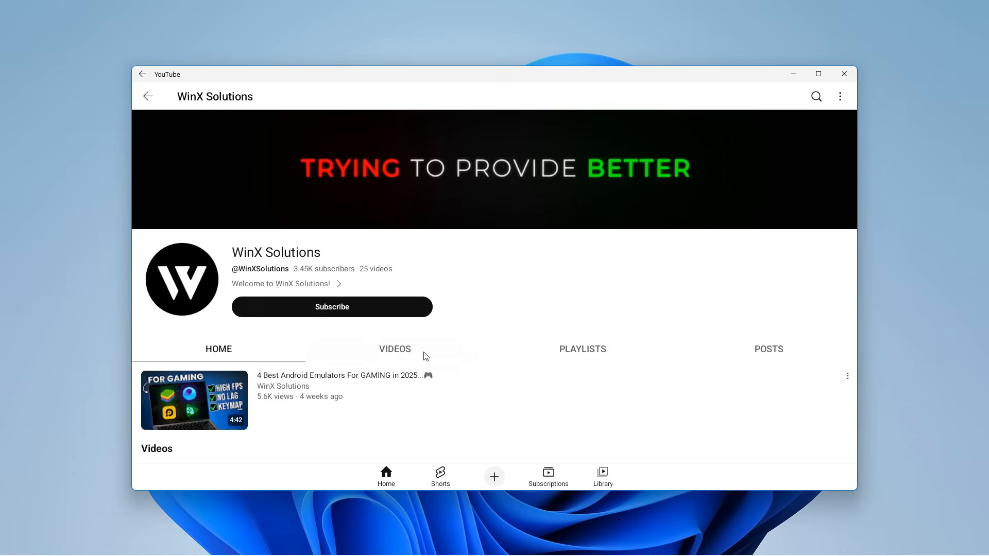
pyautogui.click(395, 348)
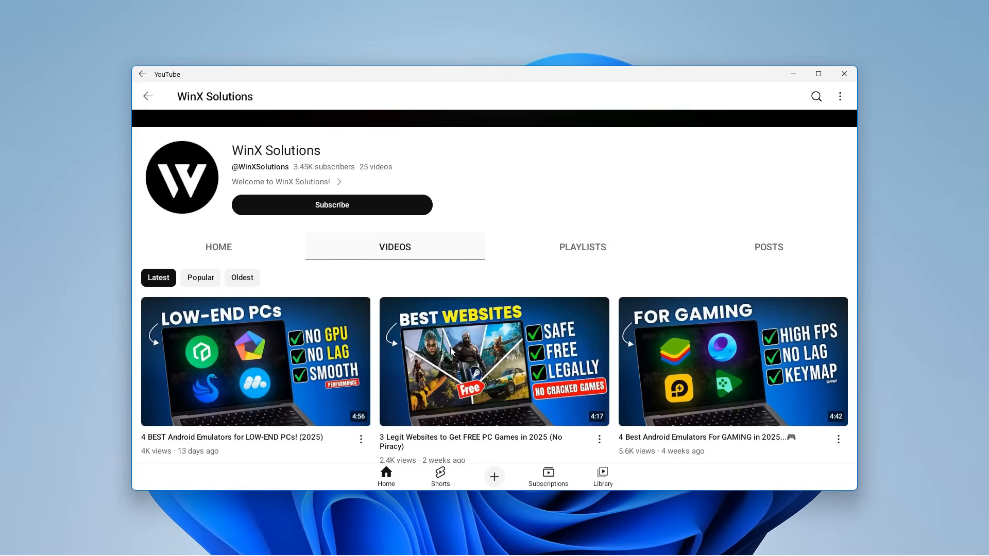
pyautogui.scroll(-3)
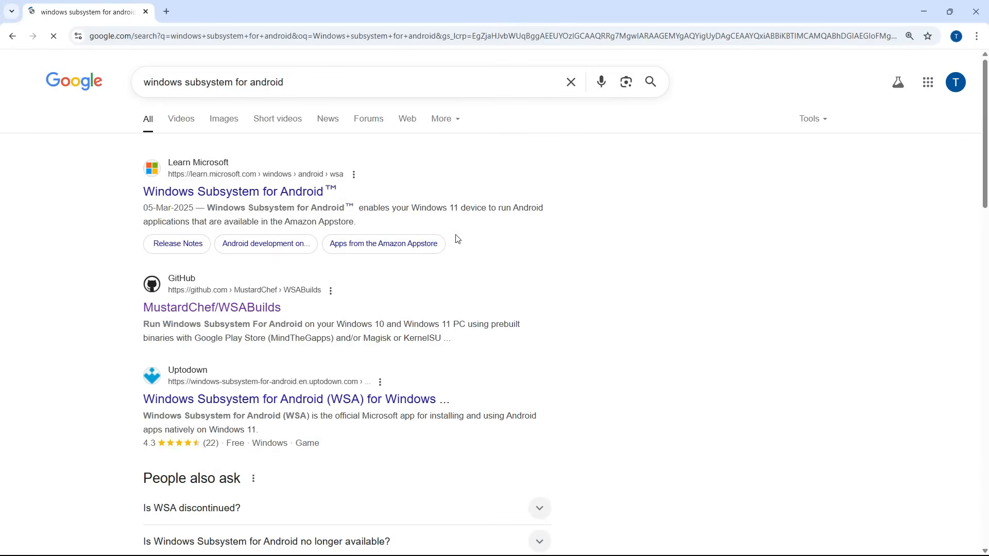
# From the Google results, go to the MustardChef/WSABuilds GitHub repository.
pyautogui.scroll(-3)
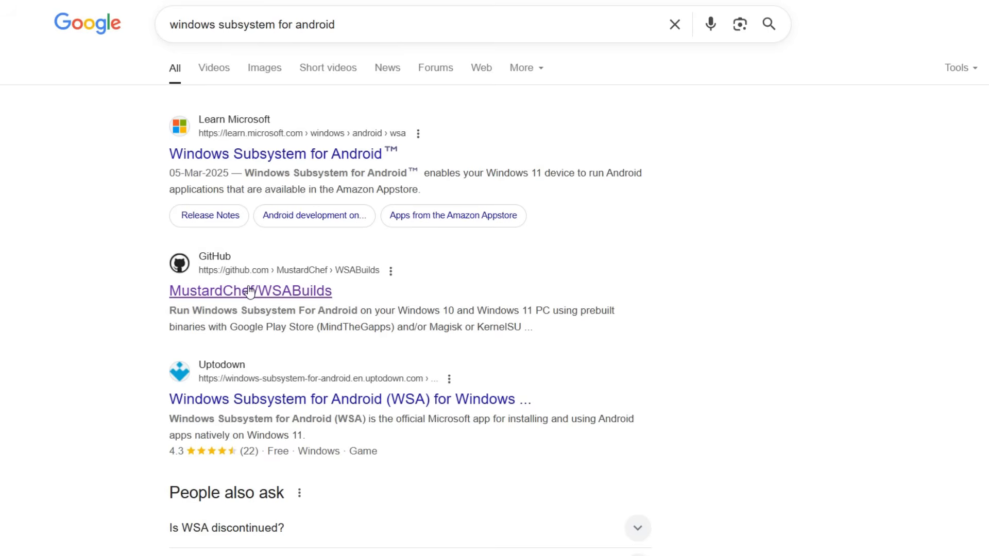
pyautogui.click(251, 291)
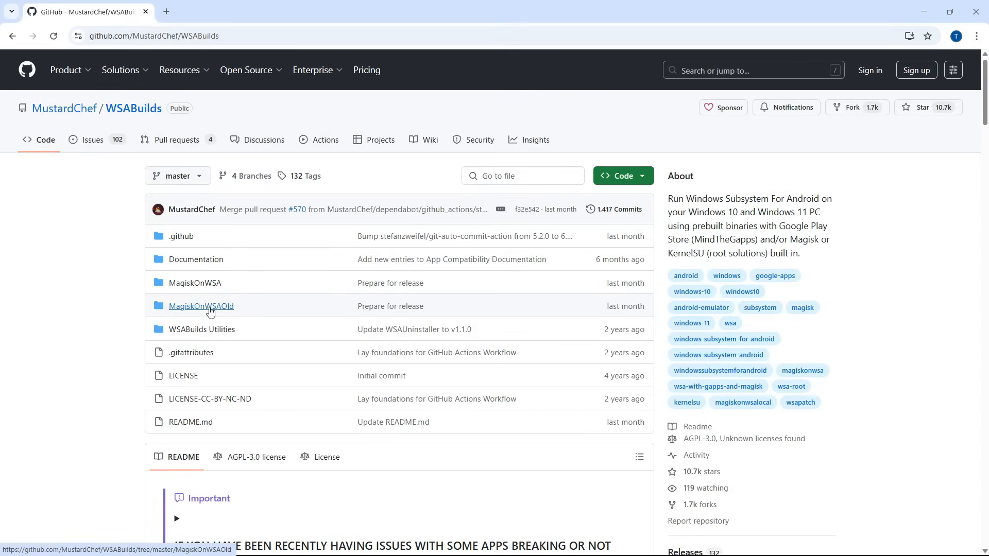
# Scroll the WSABuilds README down to the downloads table of pre-release and stable builds.
pyautogui.scroll(-3)
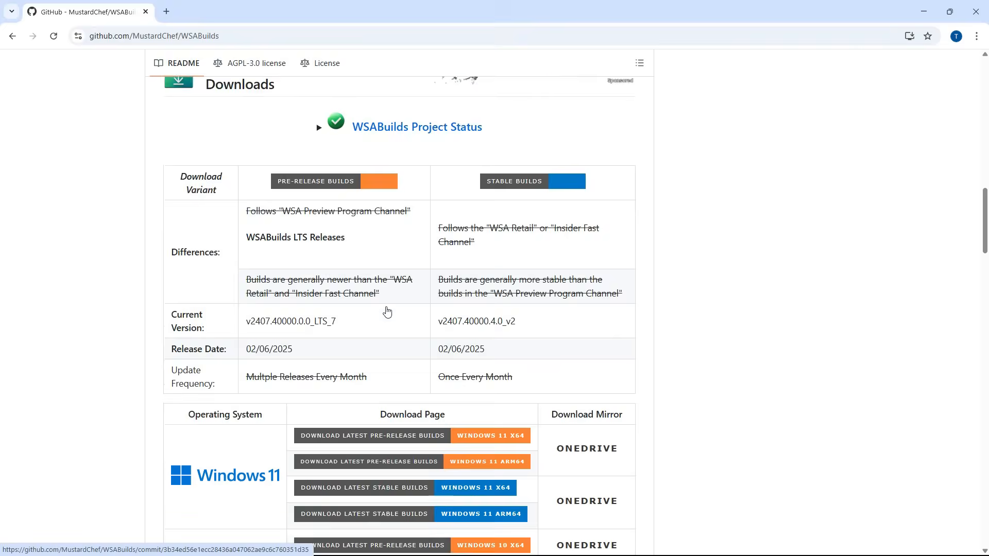
pyautogui.scroll(-3)
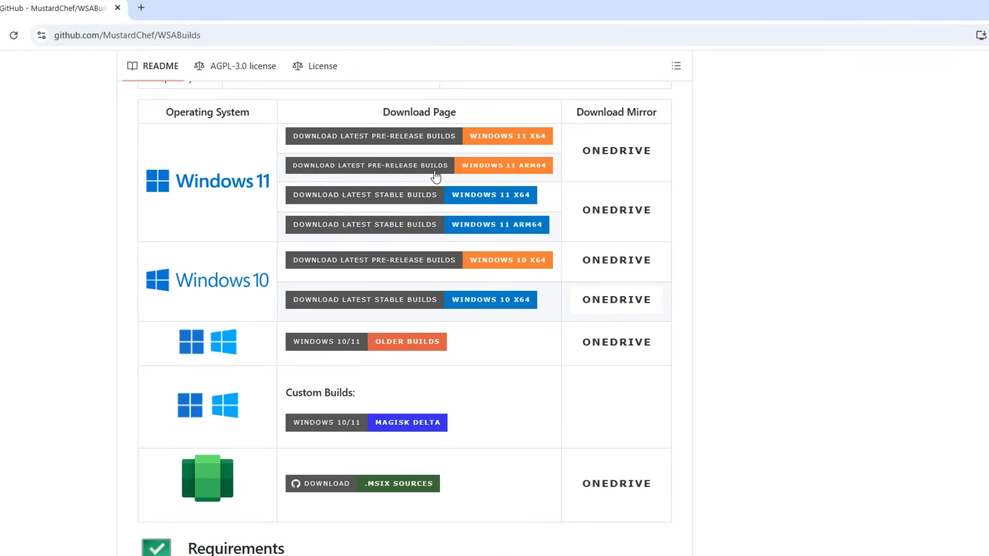
pyautogui.moveTo(462, 175)
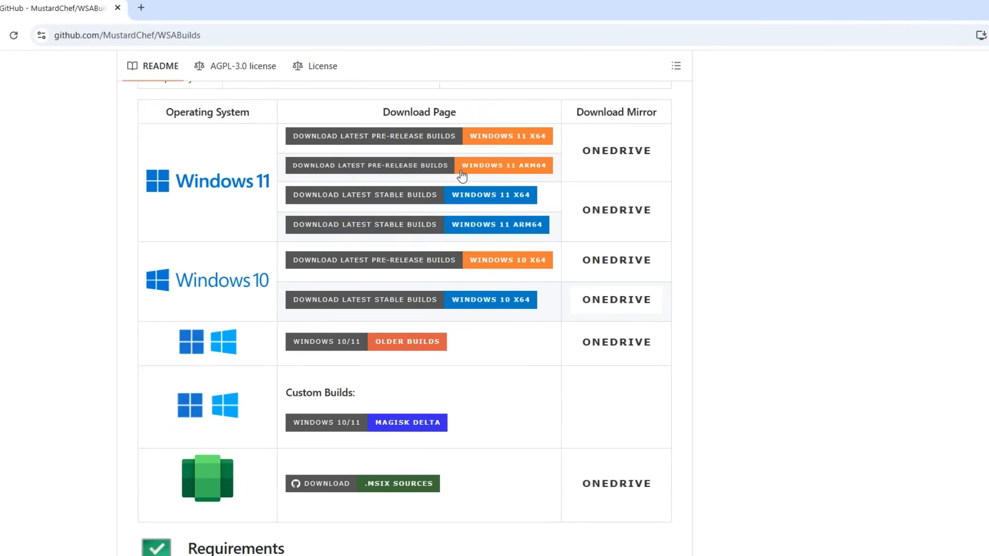
pyautogui.moveTo(430, 200)
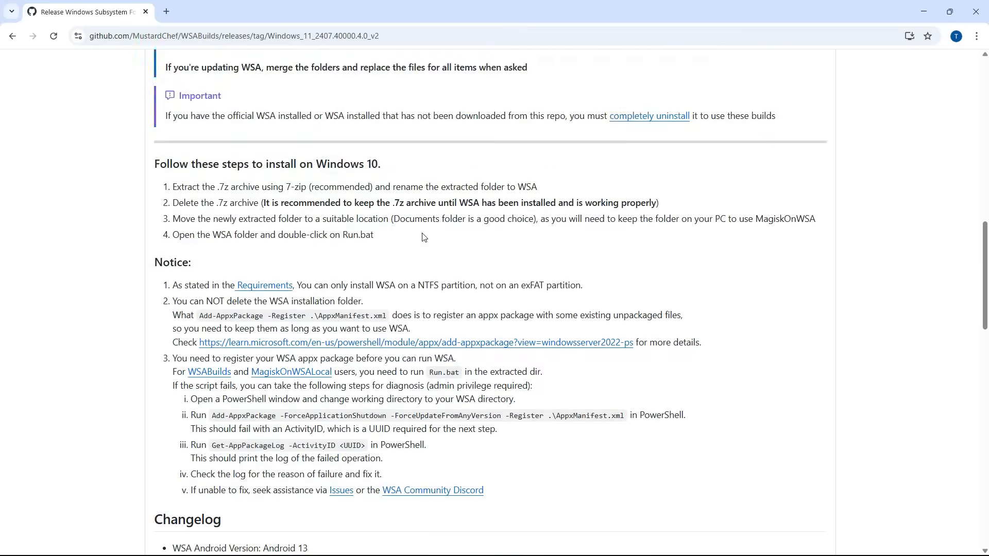
# Download the WSA x64 MindTheGapps-13.0 RemovedAmazon .7z asset from the release page.
pyautogui.scroll(-3)
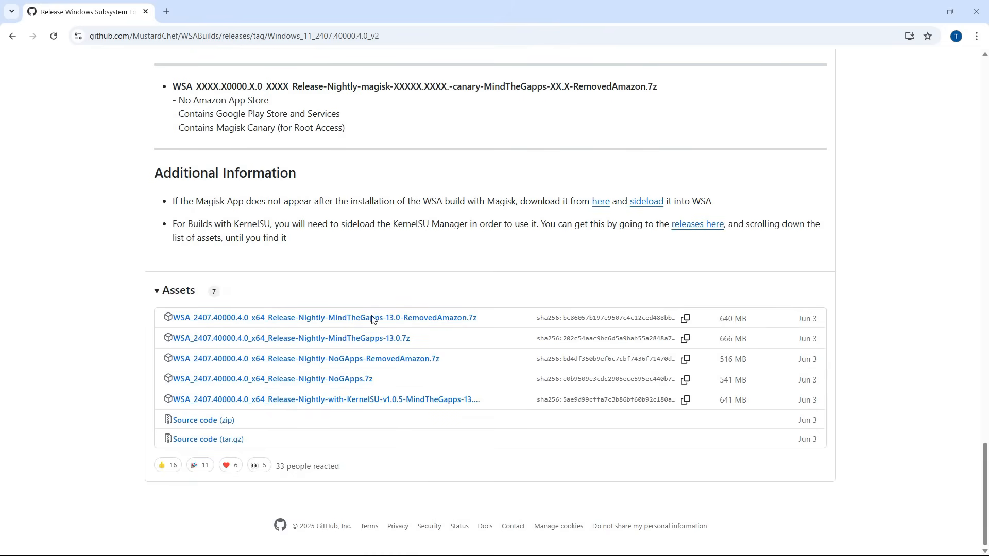
pyautogui.moveTo(346, 375)
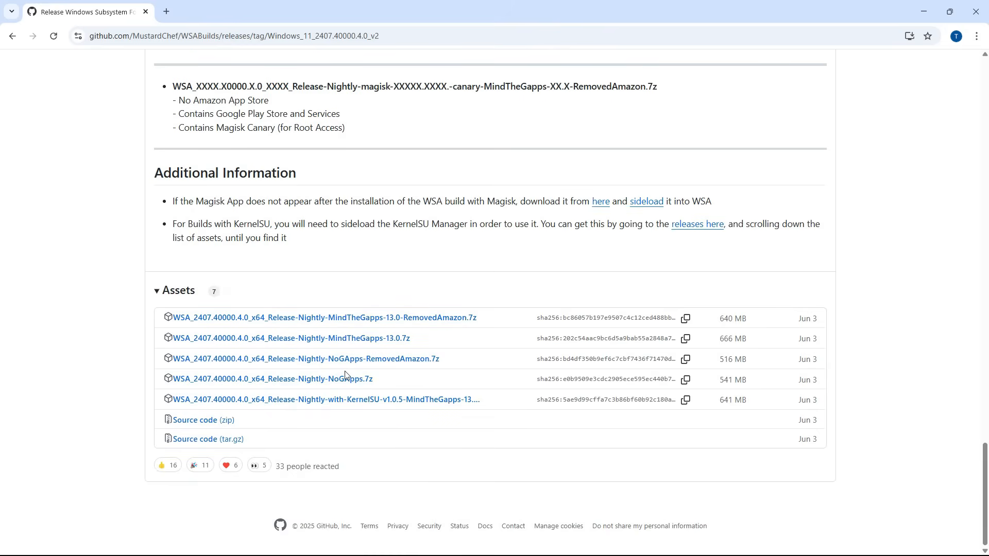
pyautogui.moveTo(346, 366)
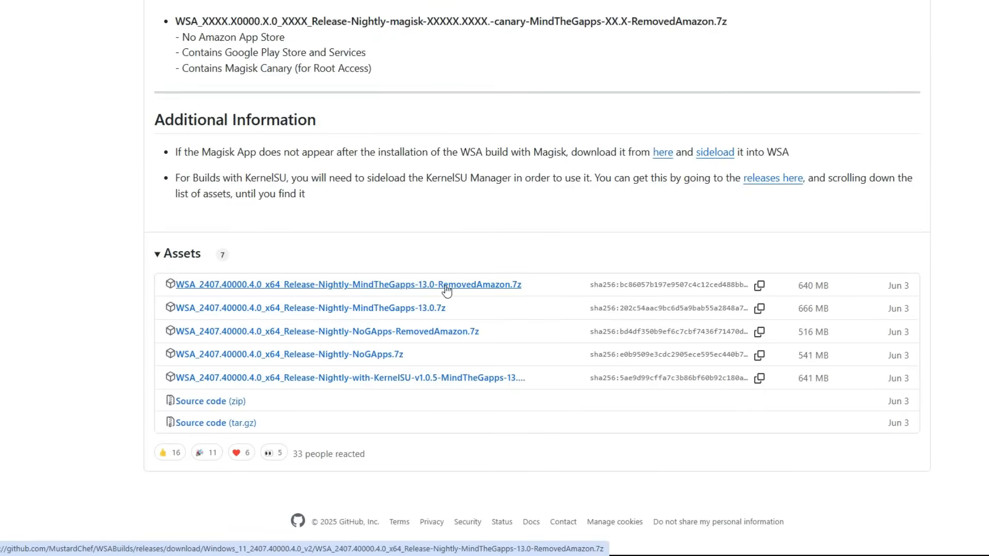
pyautogui.moveTo(412, 293)
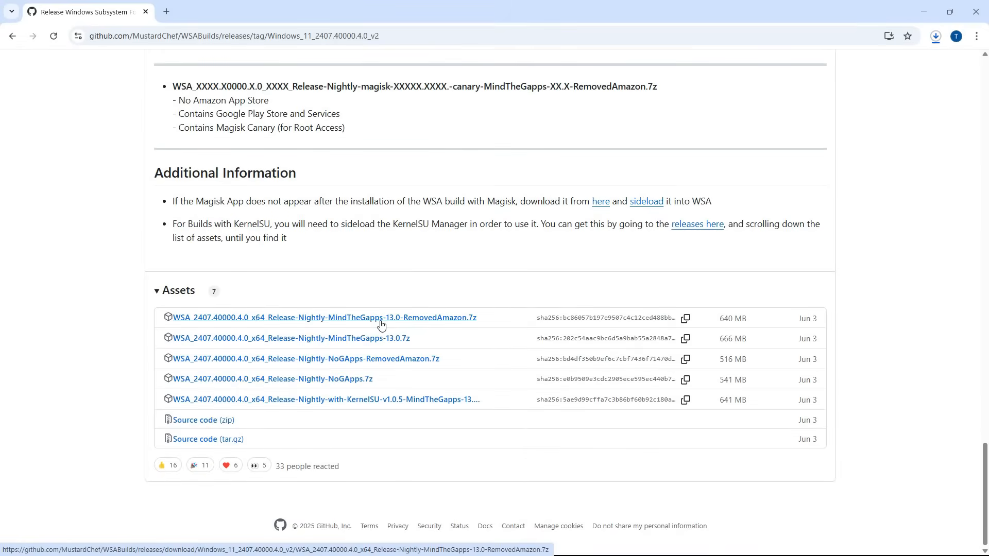
pyautogui.click(936, 35)
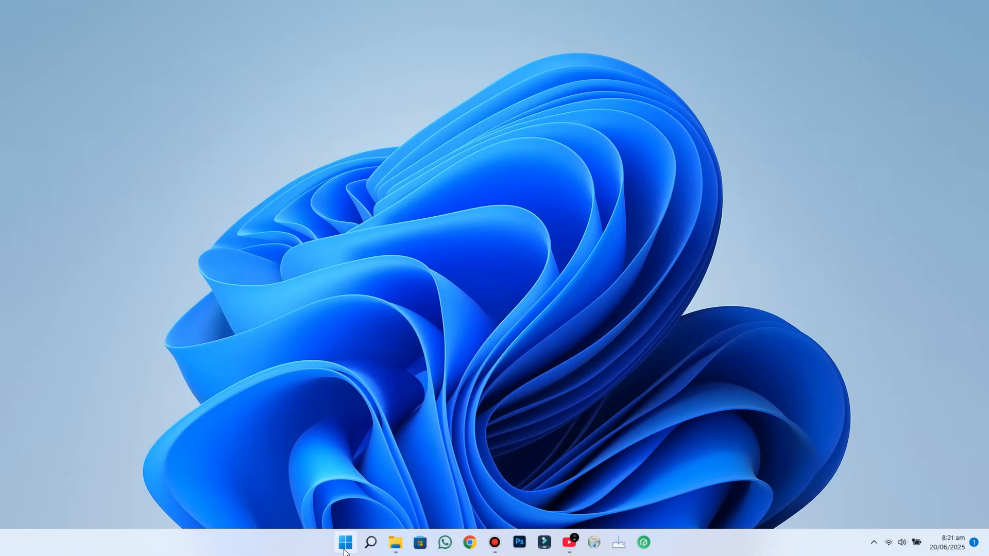
# In 'Turn Windows features on or off', enable Virtual Machine Platform.
pyautogui.write('turn')
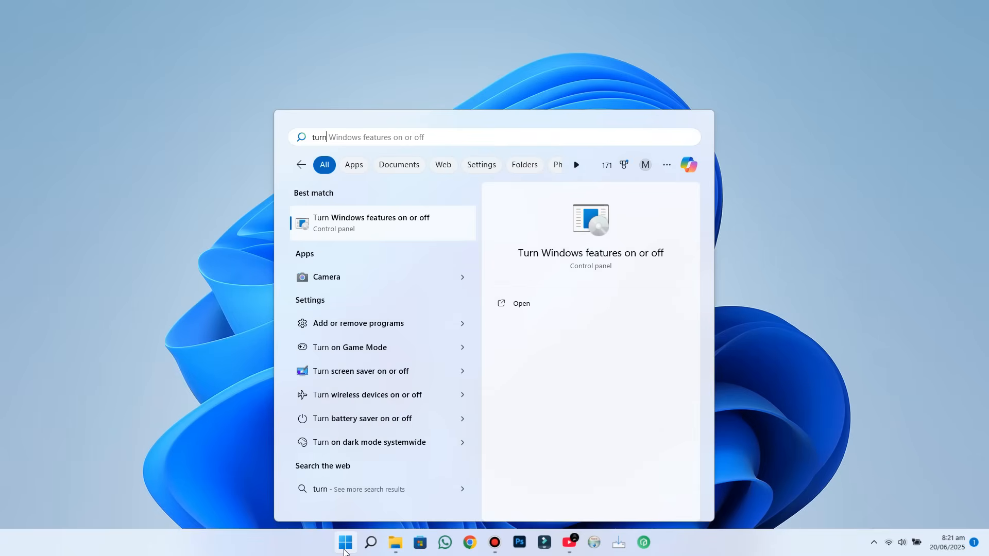
pyautogui.click(344, 542)
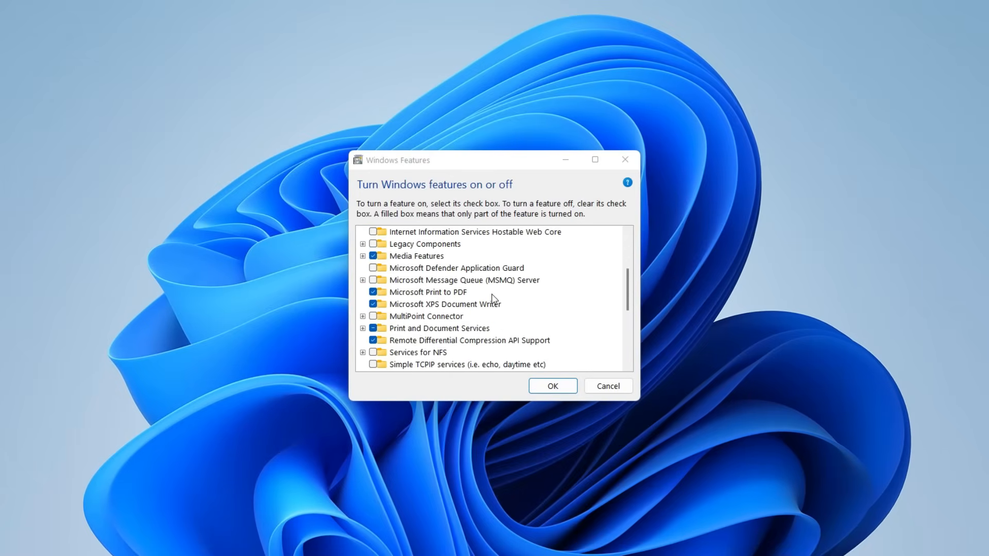
pyautogui.scroll(-3)
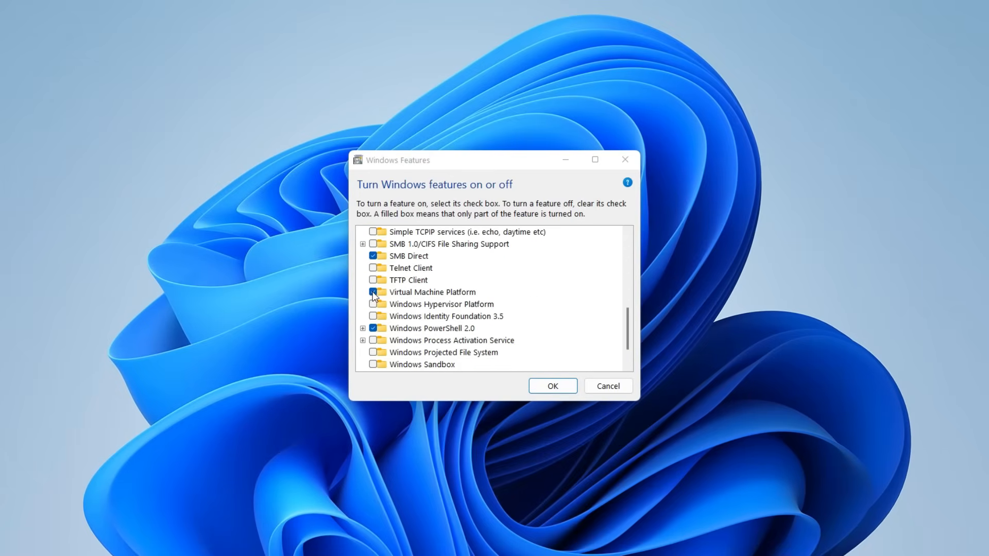
pyautogui.click(373, 292)
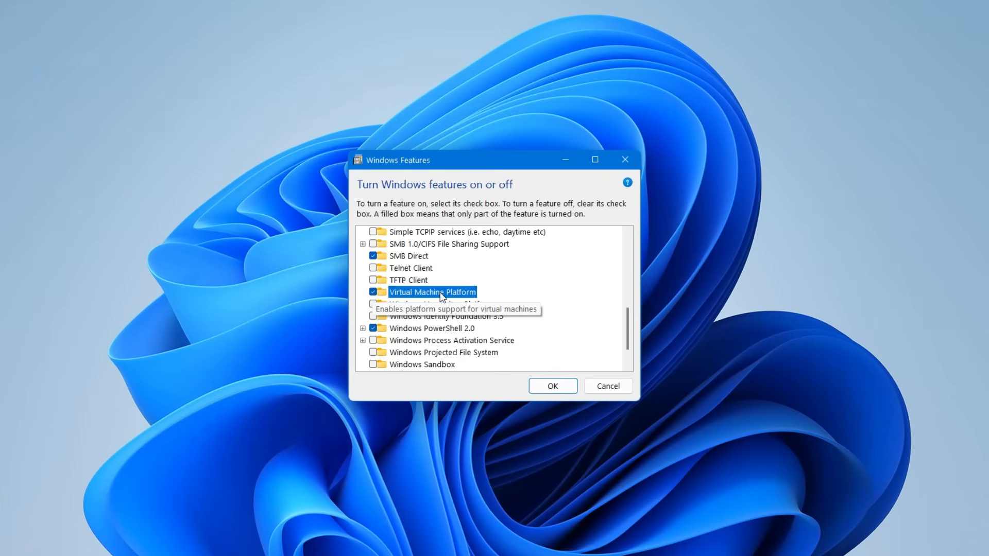
pyautogui.moveTo(479, 298)
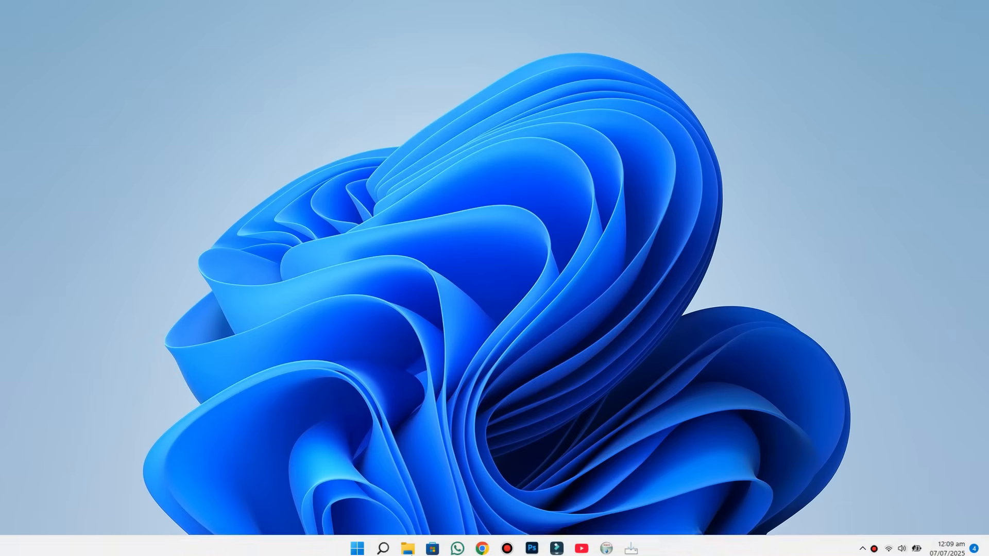
# Extract the WSA .7z archive with 7-Zip and enter the WSA_2407.40000.4.0_x64 folder.
pyautogui.click(410, 549)
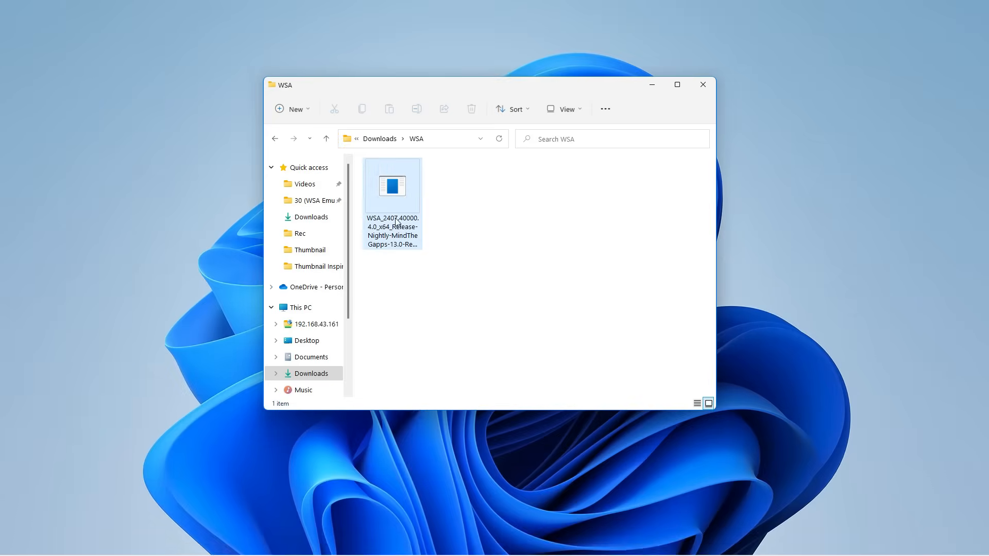
pyautogui.rightClick(391, 186)
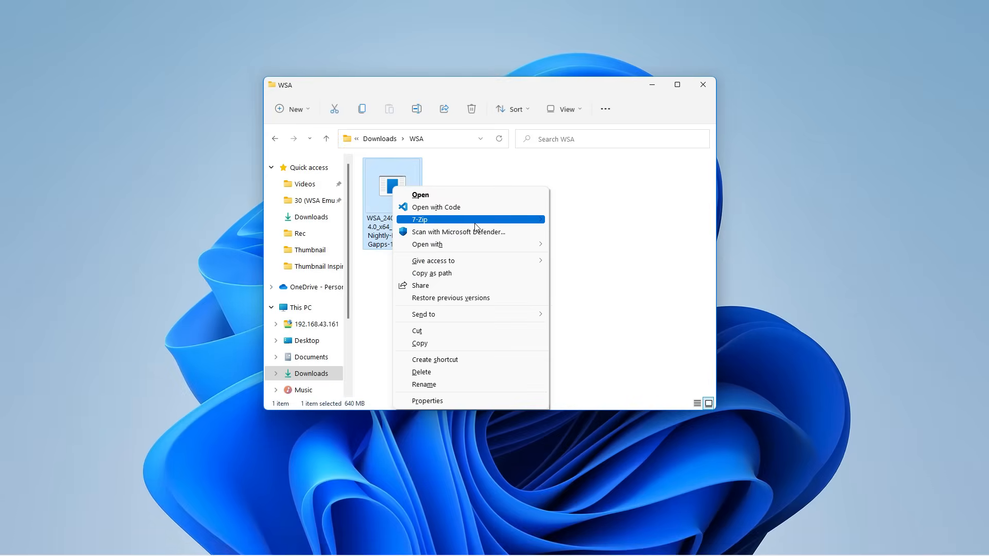
pyautogui.click(420, 219)
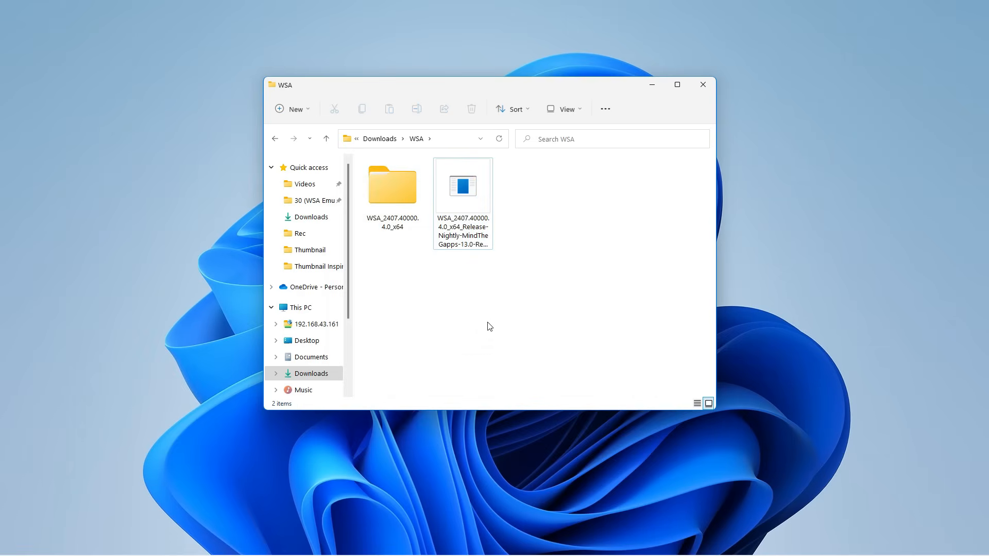
pyautogui.click(391, 186)
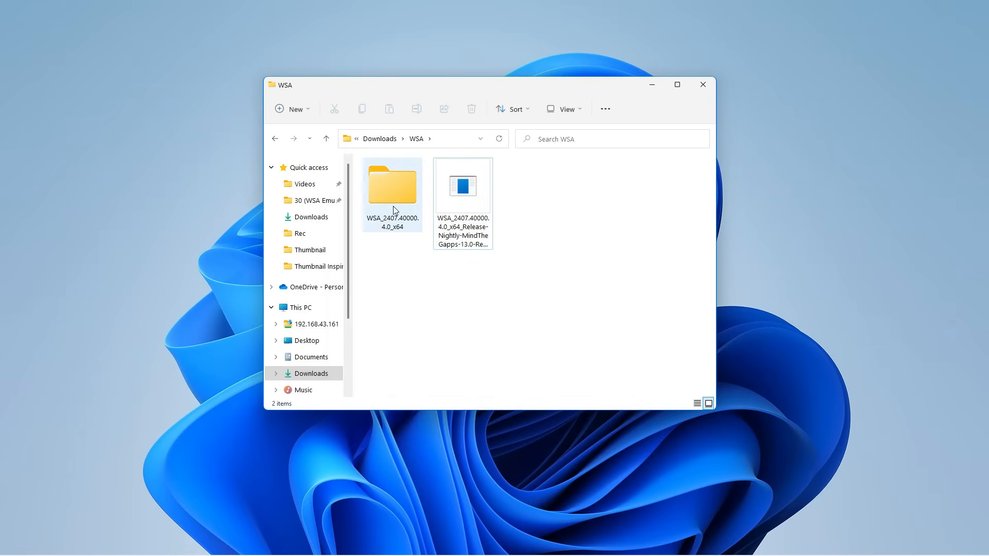
pyautogui.doubleClick(391, 185)
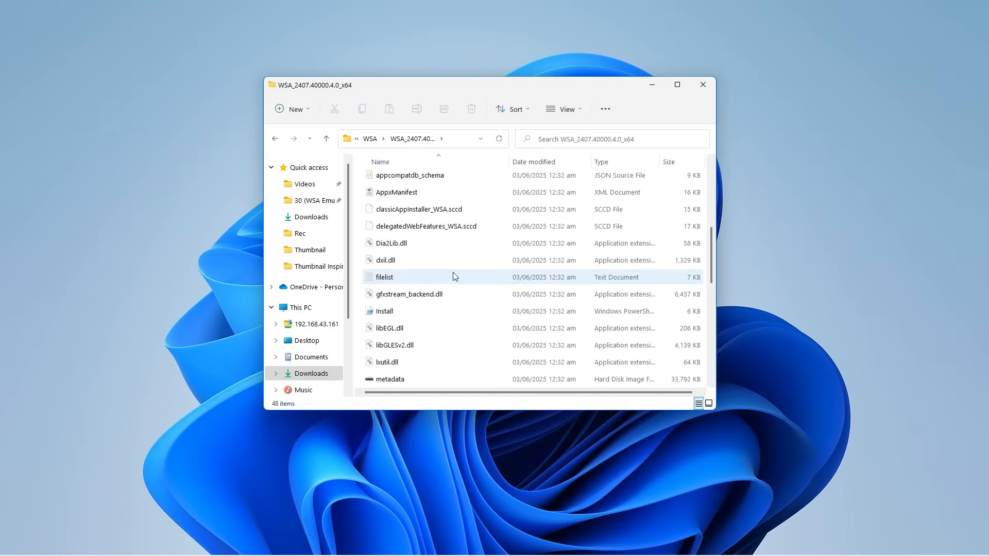
# Run the Run.bat installer from the extracted WSA package folder.
pyautogui.scroll(-3)
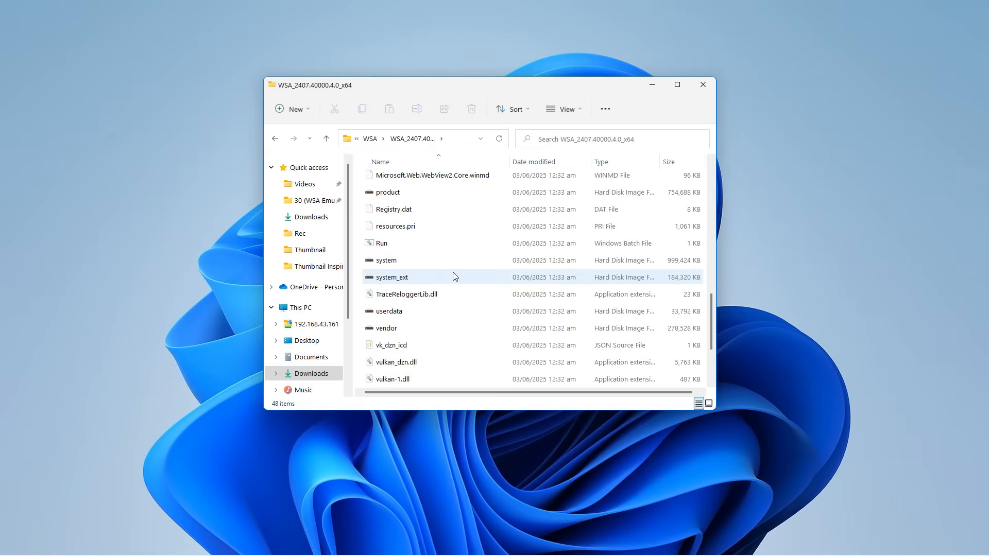
pyautogui.rightClick(381, 243)
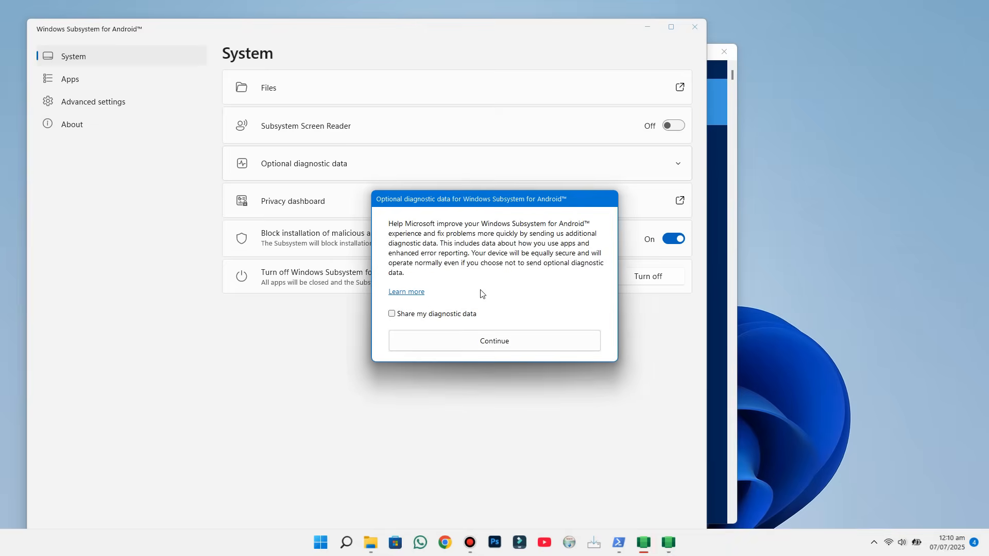
pyautogui.moveTo(344, 82)
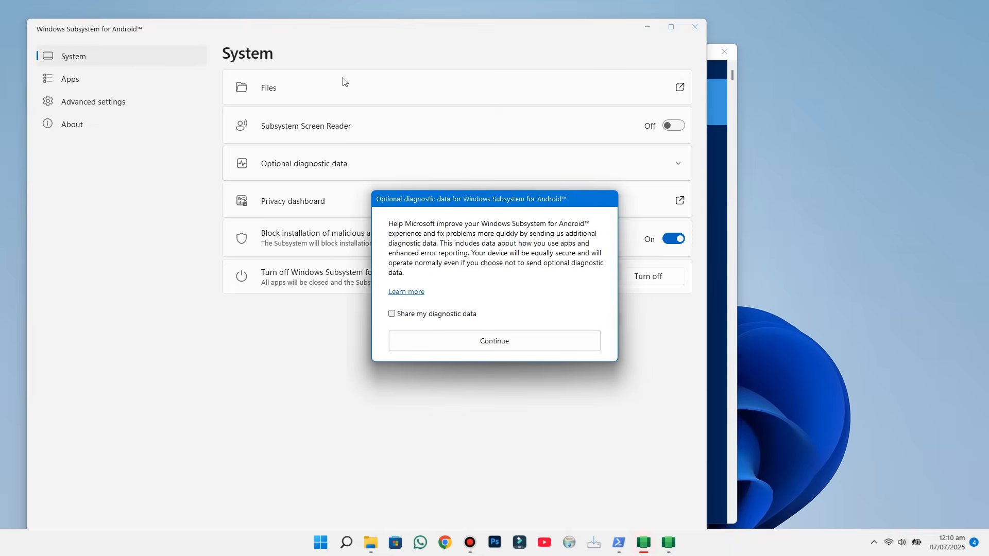
# Switch Developer mode on under Advanced settings and close the subsystem settings window.
pyautogui.click(494, 340)
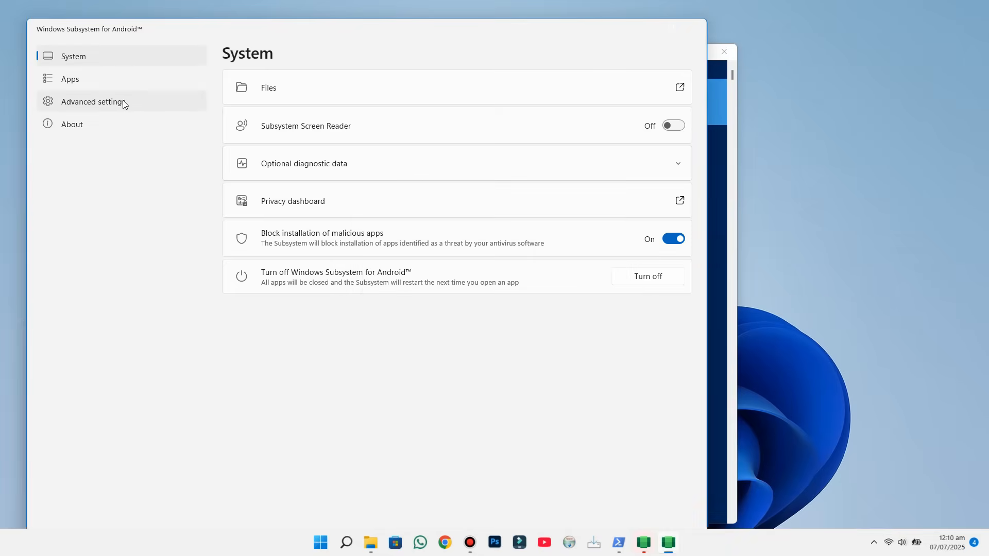
pyautogui.click(92, 101)
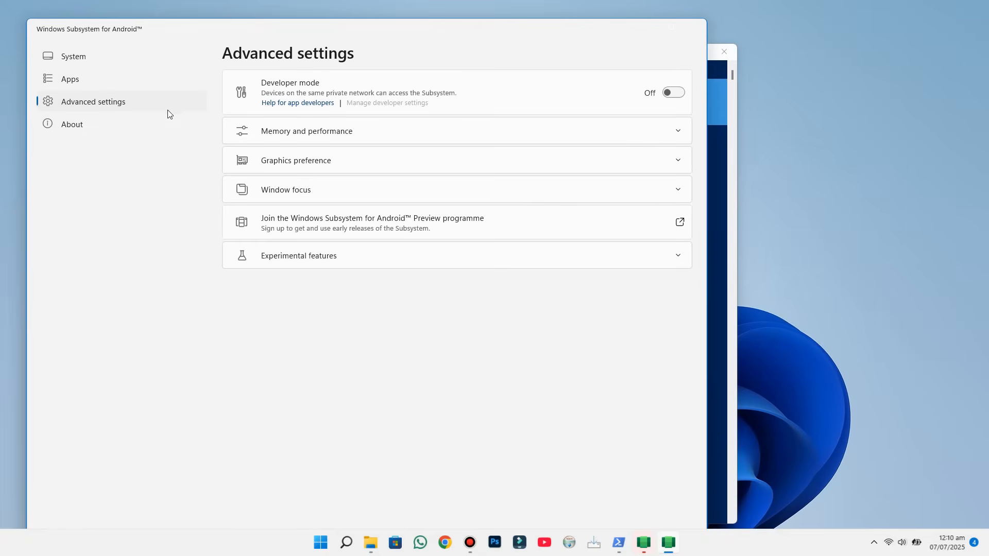
pyautogui.click(673, 93)
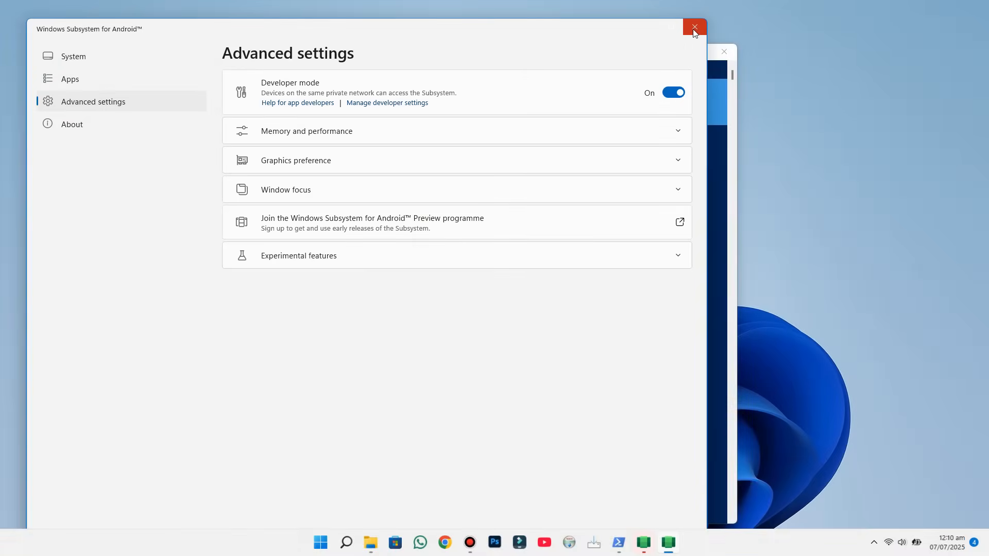
pyautogui.click(694, 26)
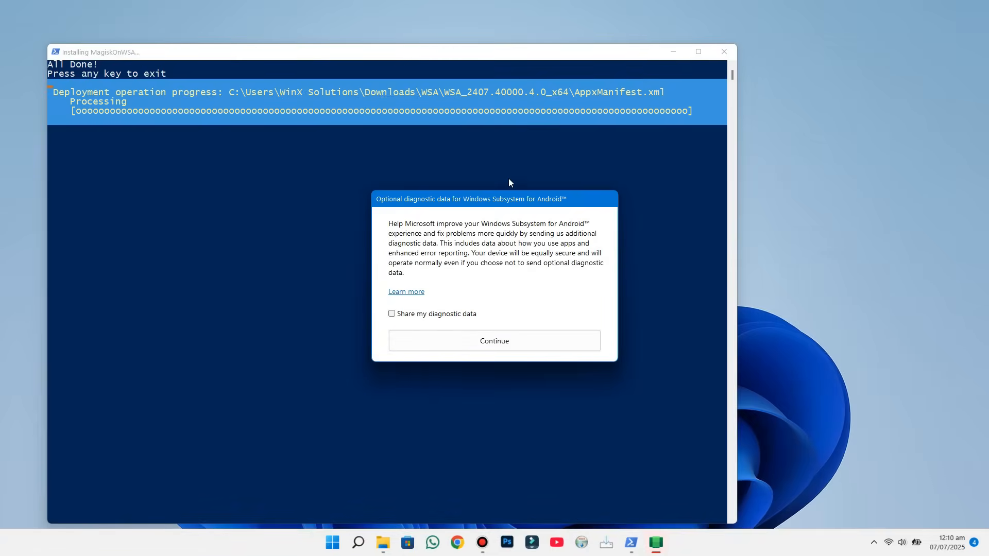
# Dismiss the finished PowerShell installer and continue without sharing diagnostic data.
pyautogui.click(494, 340)
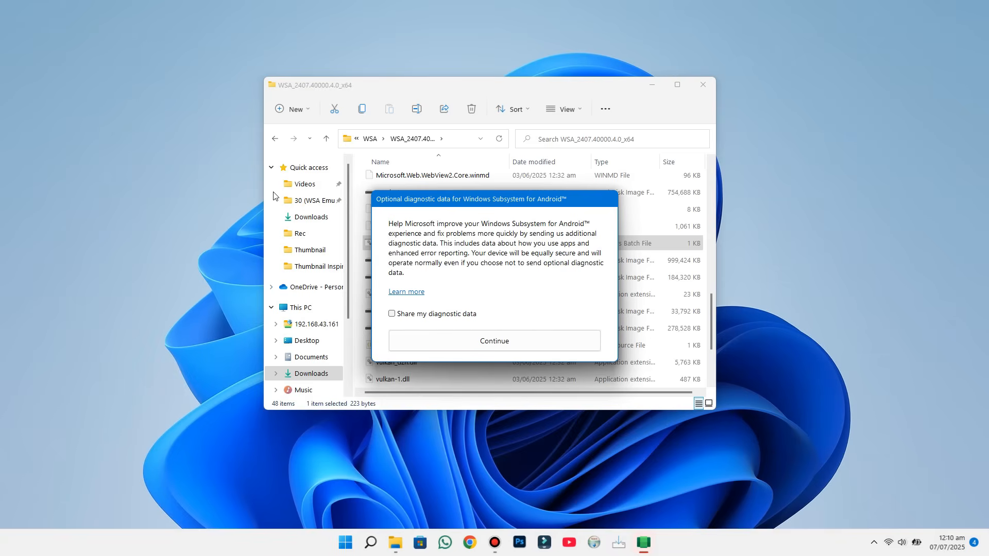
pyautogui.moveTo(494, 352)
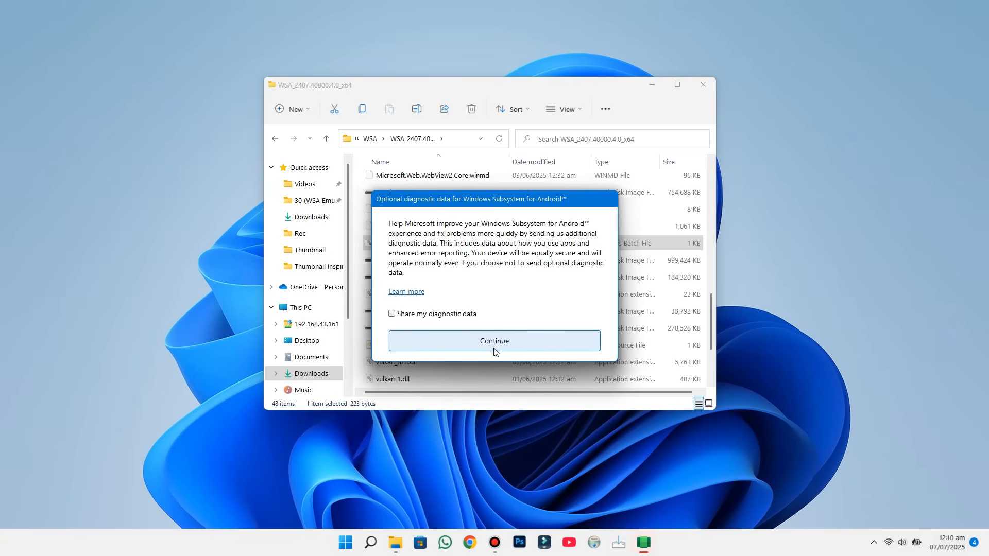
pyautogui.moveTo(494, 349)
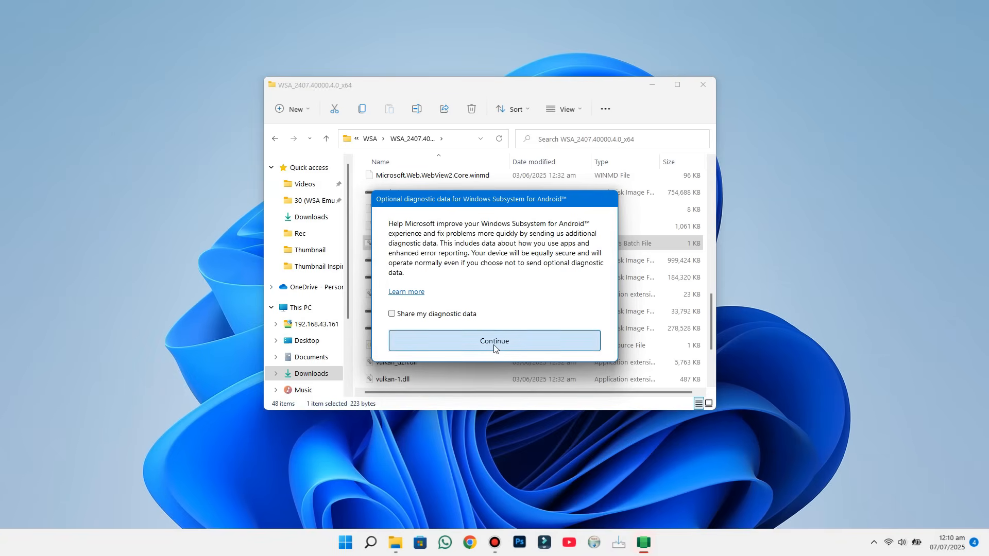
pyautogui.click(495, 341)
pyautogui.write('Windows sub')
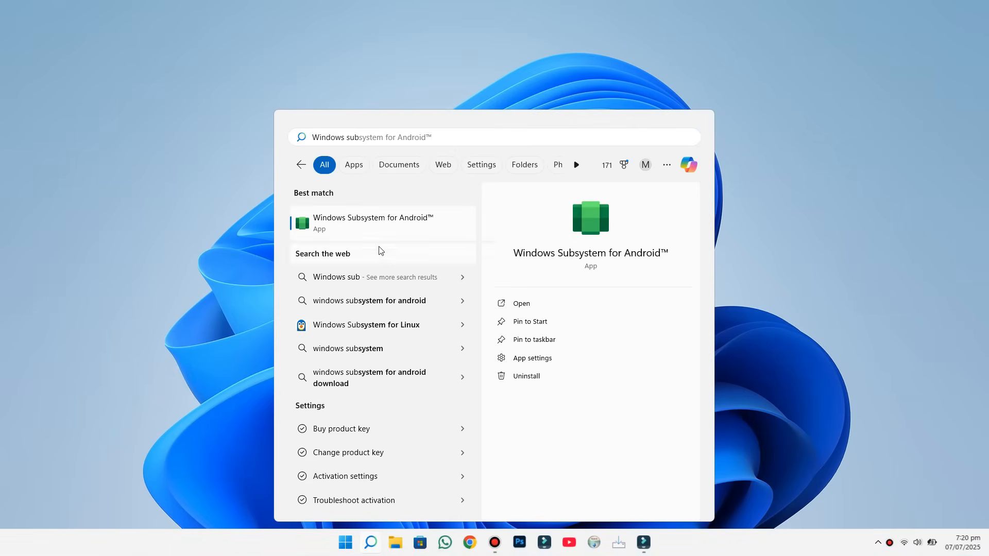
# Confirm Play Store appears in the subsystem's Apps list, then close the settings window.
pyautogui.click(532, 358)
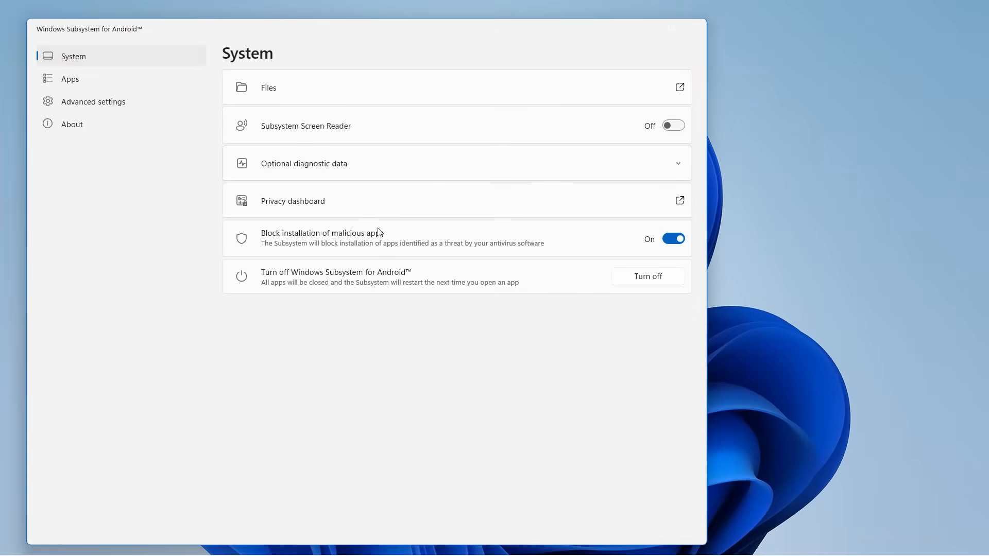
pyautogui.click(70, 78)
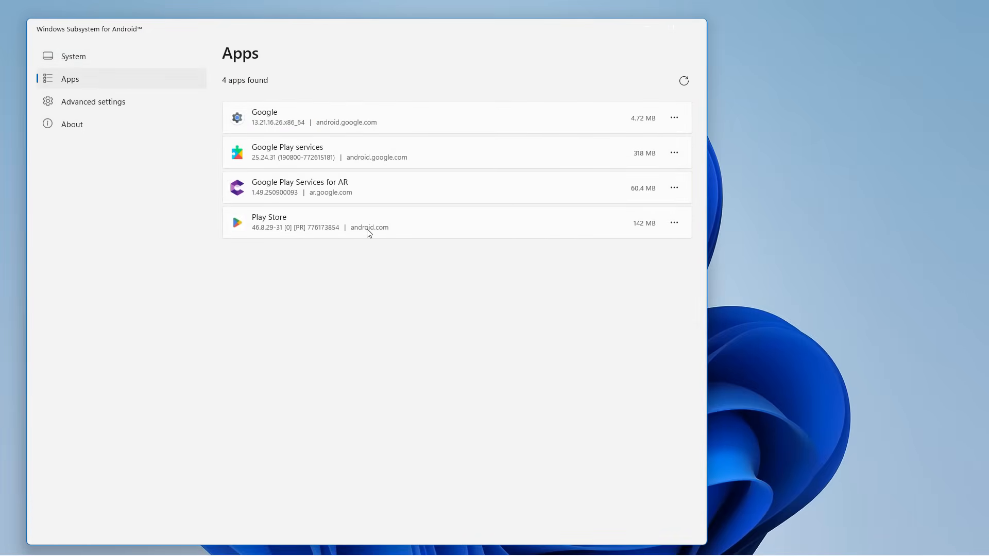
pyautogui.moveTo(694, 26)
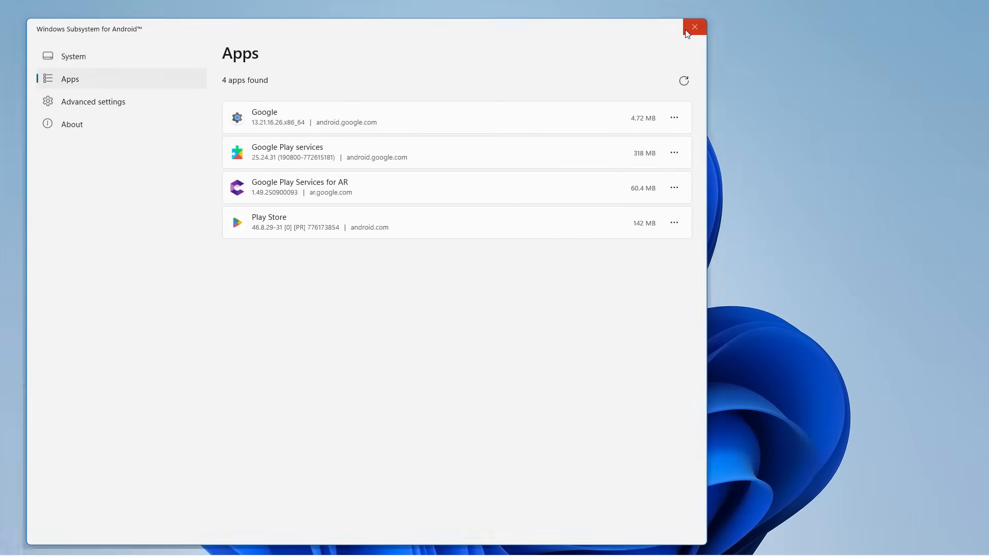
pyautogui.click(694, 27)
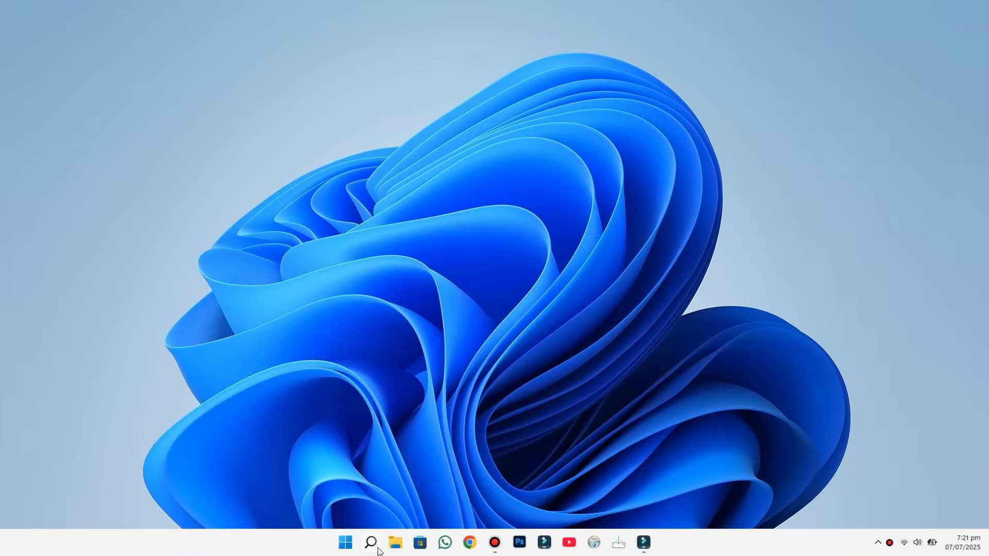
# Launch Play Store from Windows search by searching 'Play store'.
pyautogui.click(370, 542)
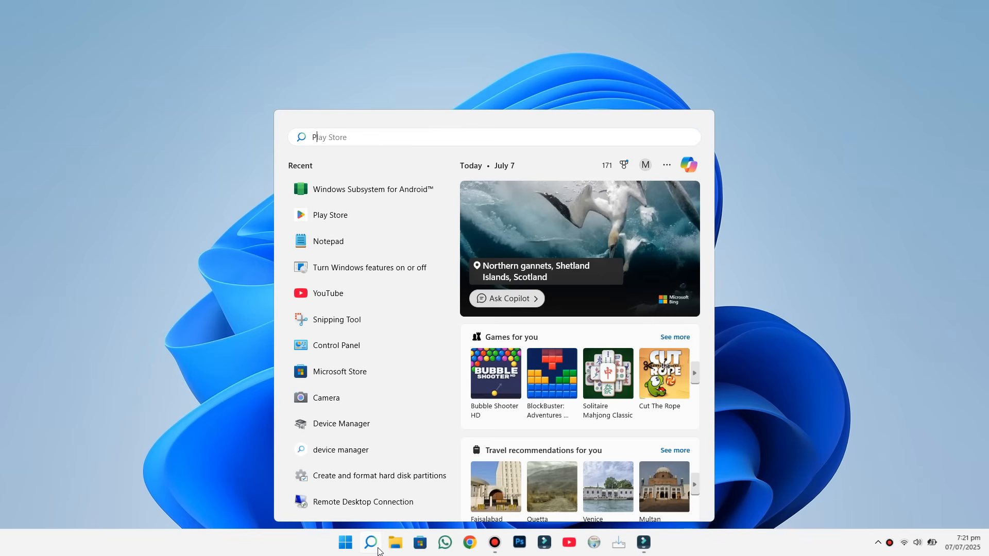
pyautogui.write('Play store')
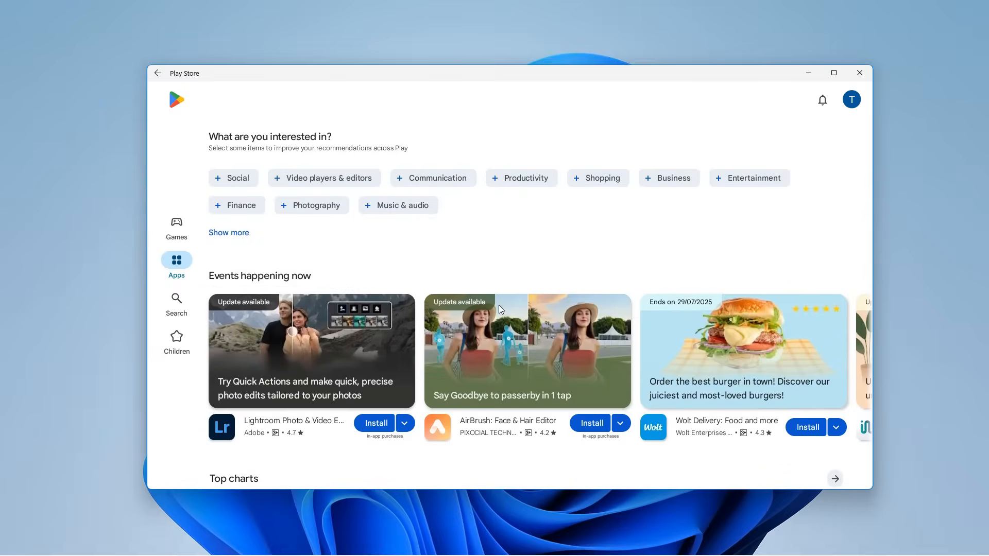
# Search the Play Store for 'Hill climb racing'.
pyautogui.scroll(-3)
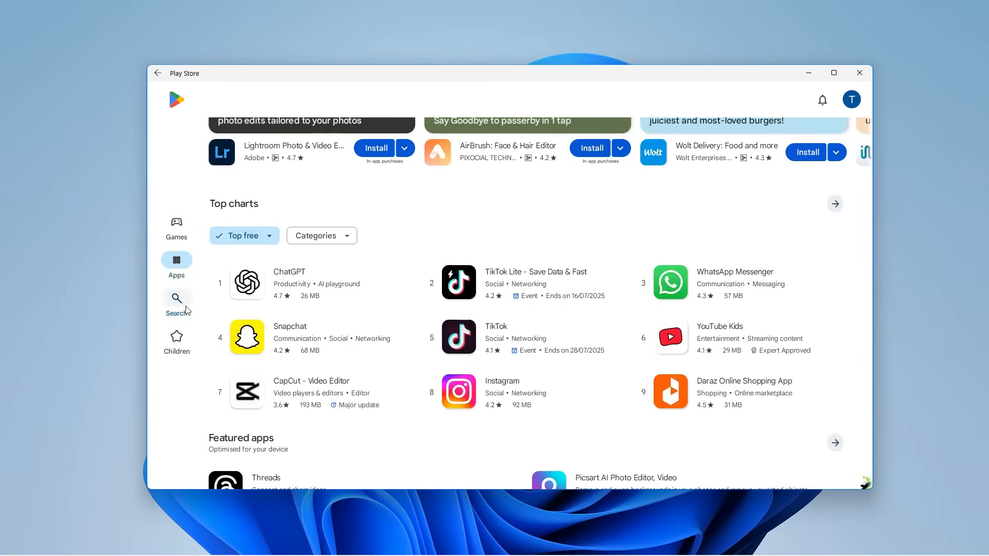
pyautogui.click(177, 298)
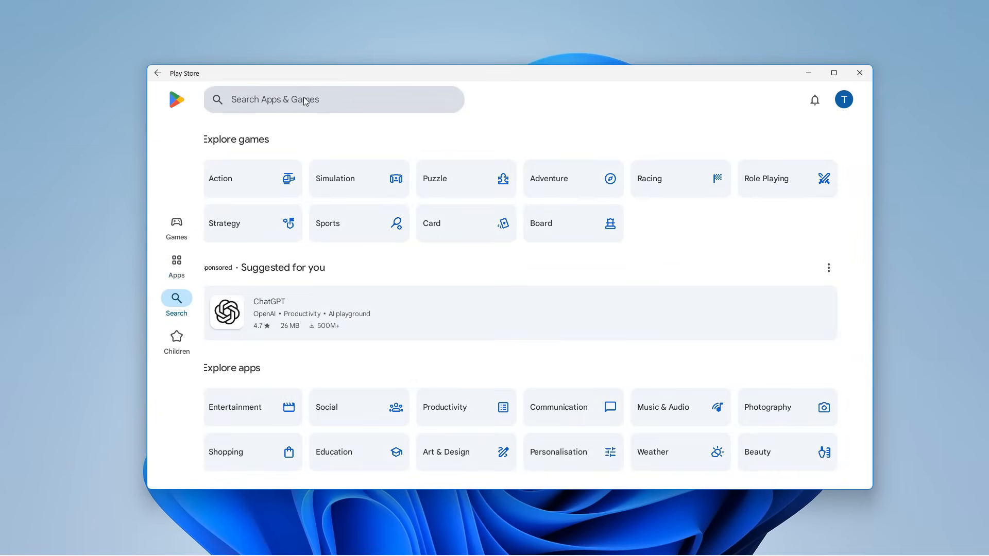
pyautogui.write('Hill climb racing')
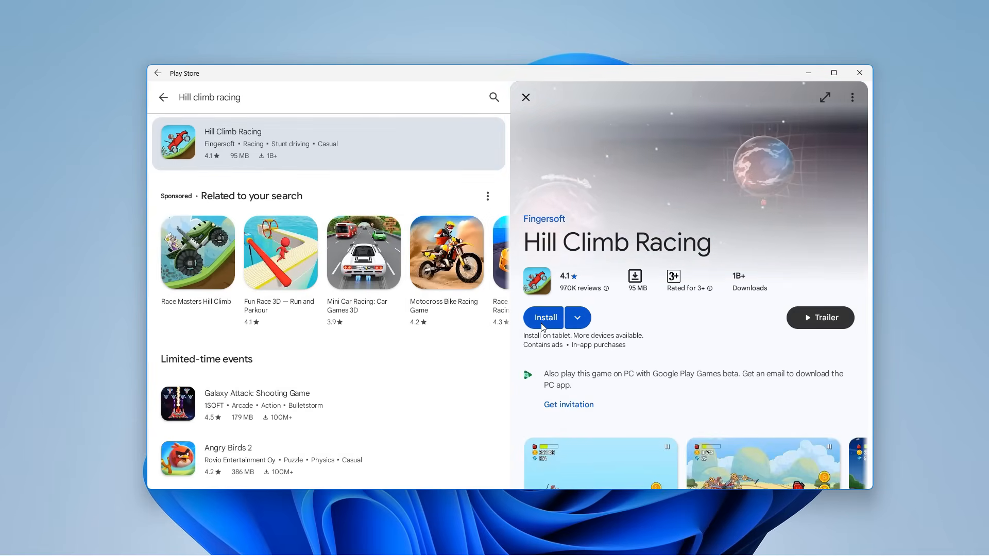
# Install Hill Climb Racing by Fingersoft and launch it once installed.
pyautogui.click(544, 317)
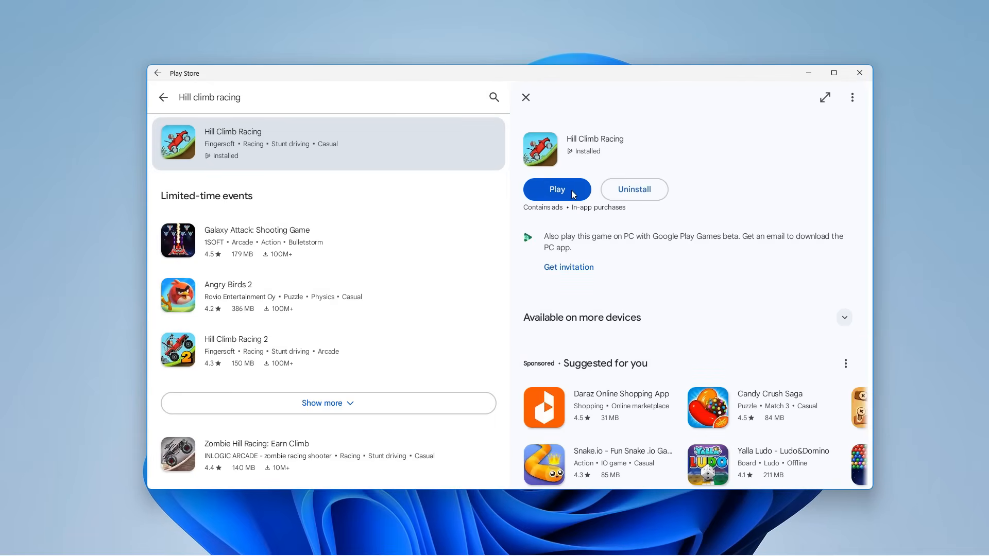
pyautogui.click(371, 542)
pyautogui.write('Hill c')
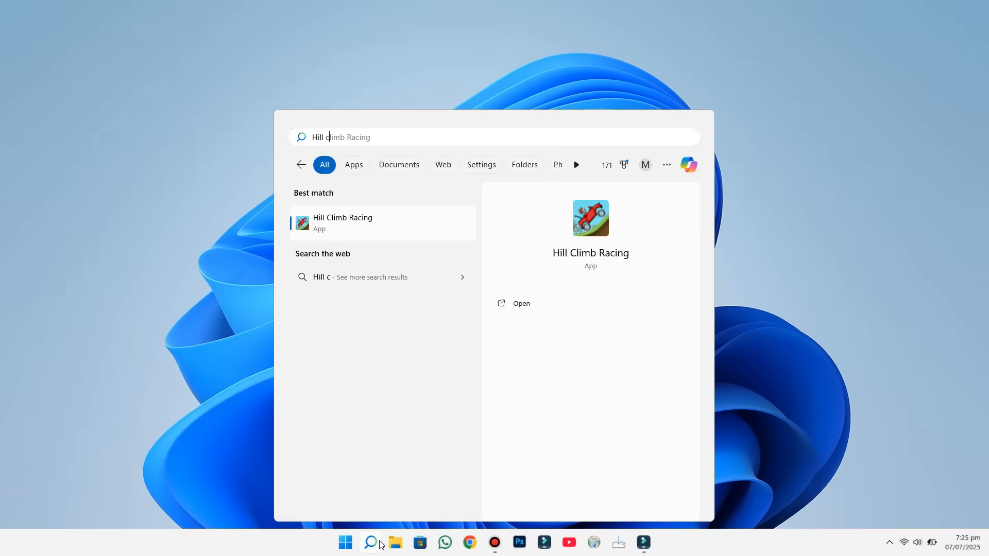
# Open Hill Climb Racing from the Windows search results.
pyautogui.click(521, 303)
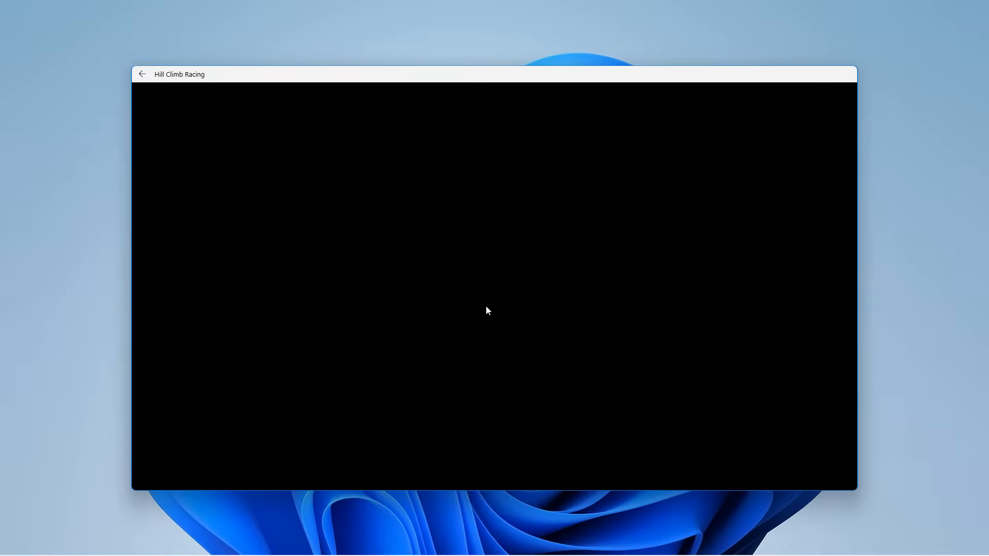